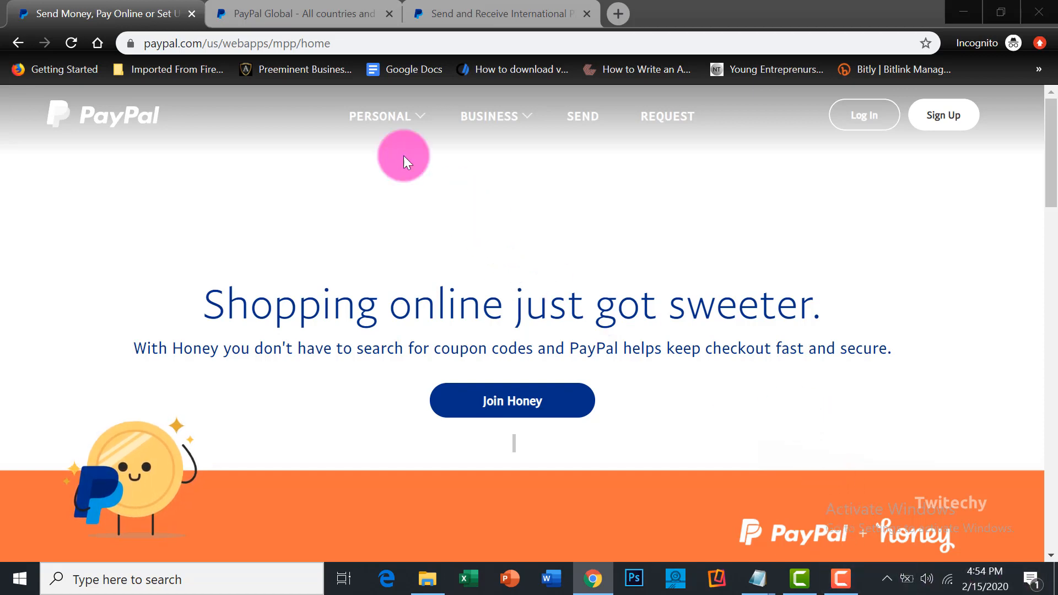
Switch to the 'PayPal Global - All countries' tab and scroll its worldwide availability page.
{"action": "left_click", "coordinate": [302, 14]}
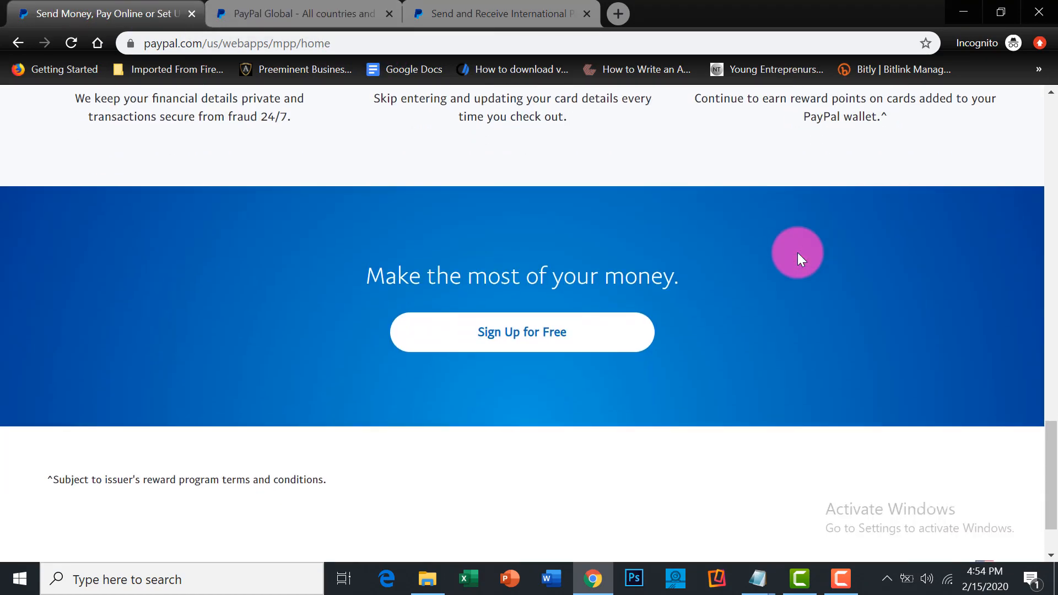
{"action": "scroll", "scroll_direction": "down", "scroll_amount": 3}
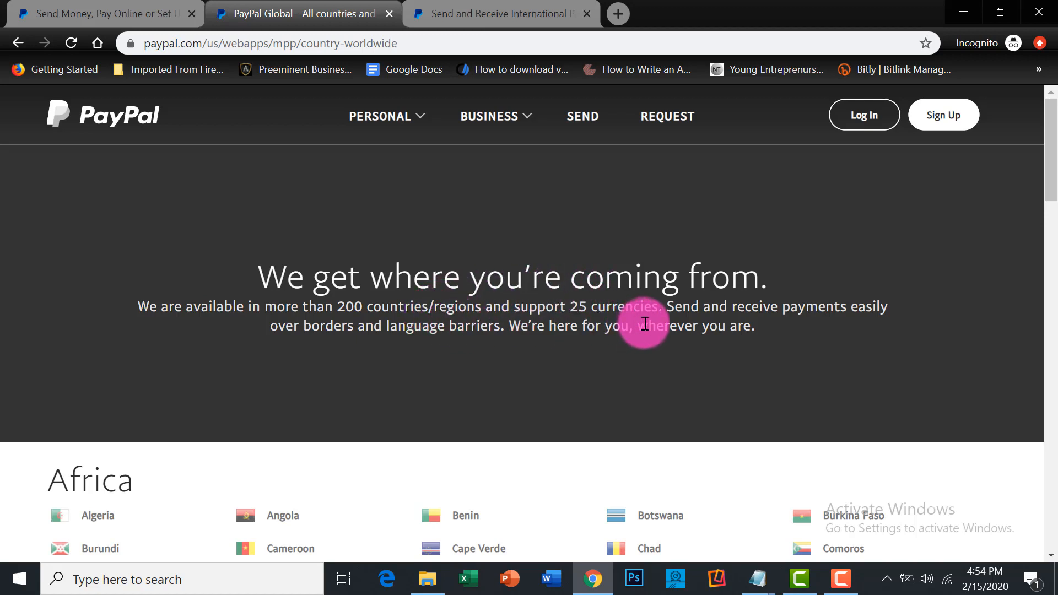
{"action": "mouse_move", "coordinate": [646, 318]}
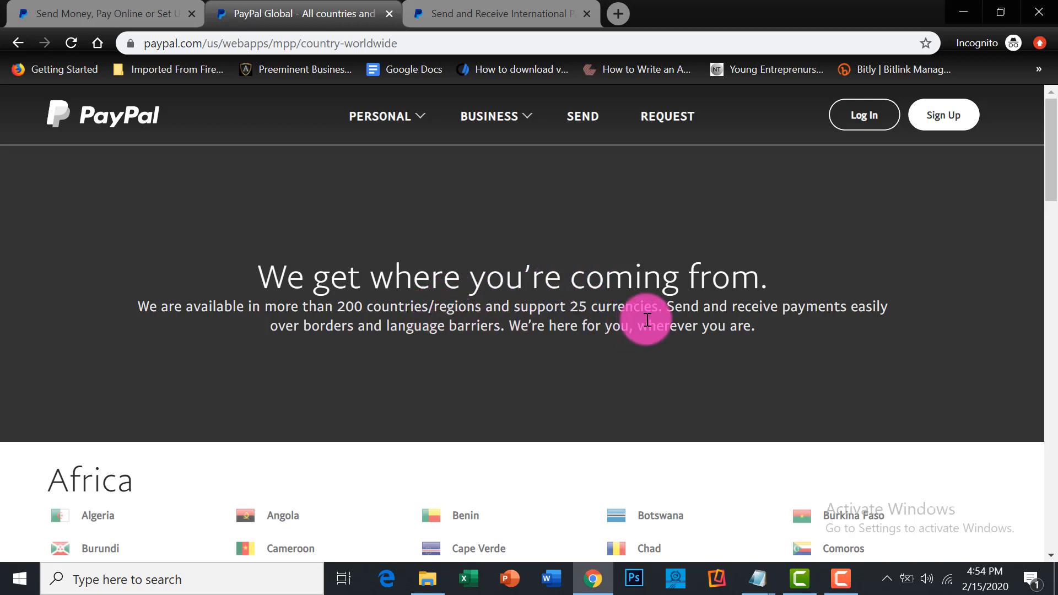
{"action": "mouse_move", "coordinate": [531, 318]}
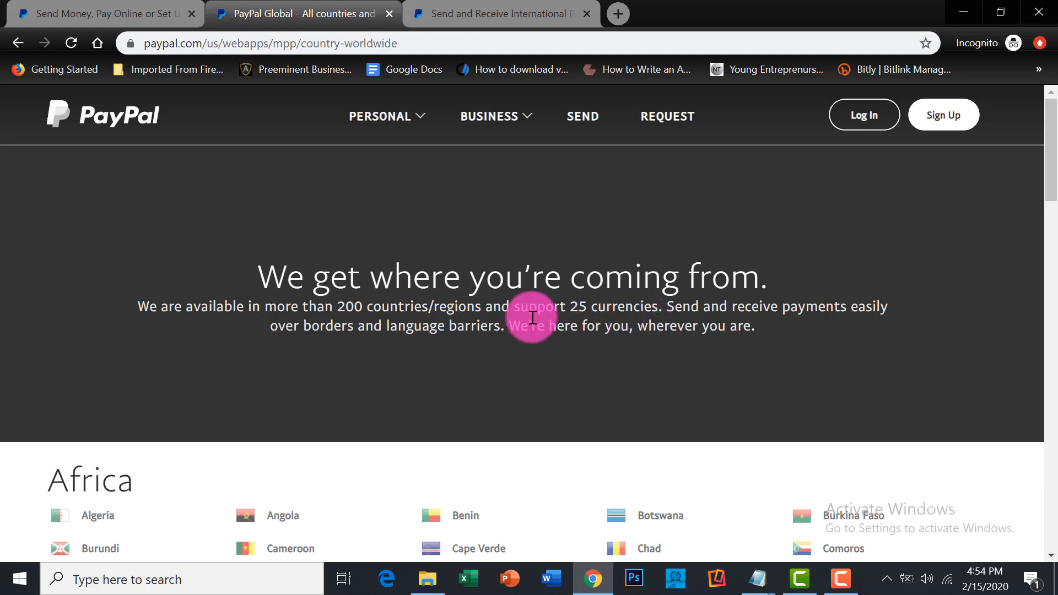
Scroll down to the Africa section listing Algeria through Zimbabwe.
{"action": "scroll", "scroll_direction": "down", "scroll_amount": 3}
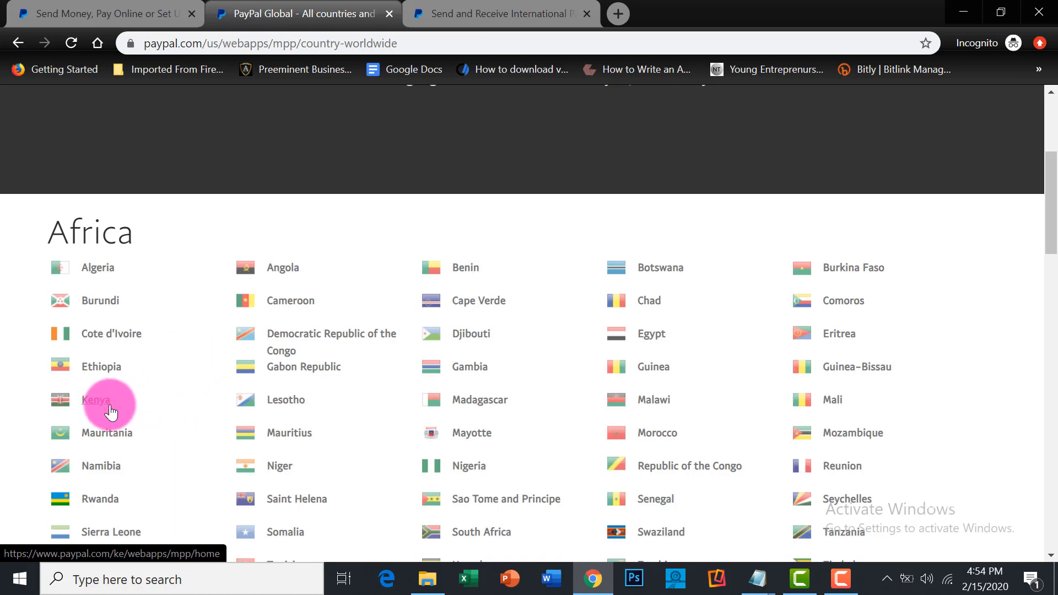
{"action": "scroll", "scroll_direction": "down", "scroll_amount": 3}
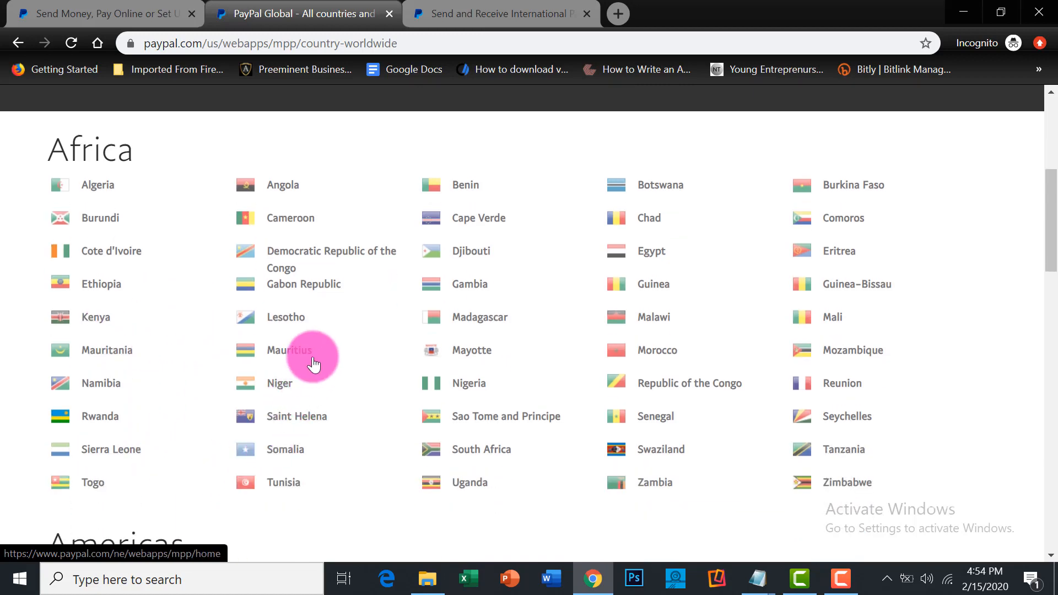
{"action": "mouse_move", "coordinate": [293, 317]}
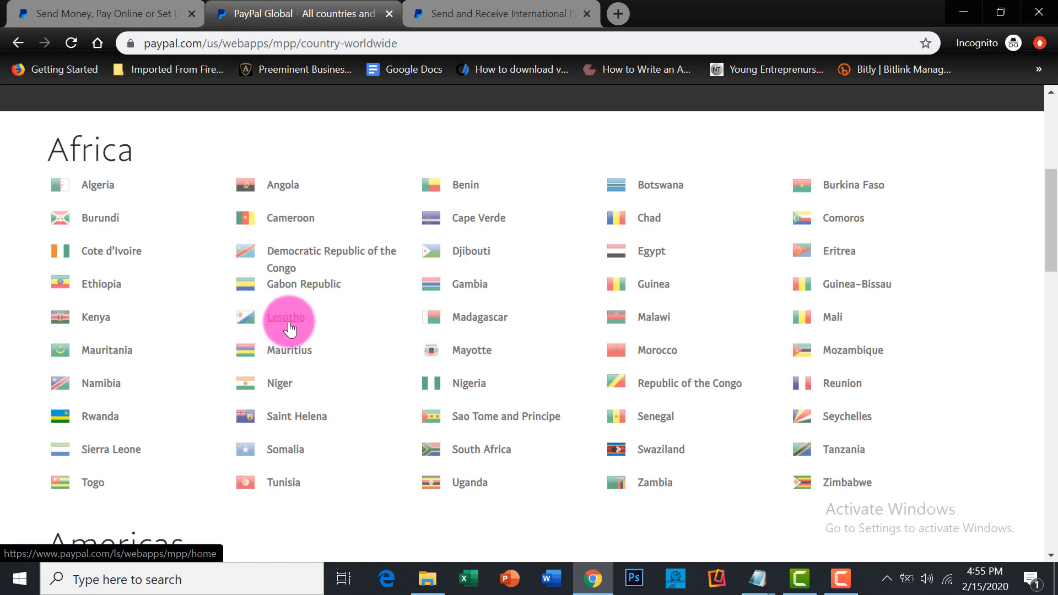
Open Lesotho's PayPal site from the Africa list and choose 'Sign Up For Free'.
{"action": "left_click", "coordinate": [286, 317]}
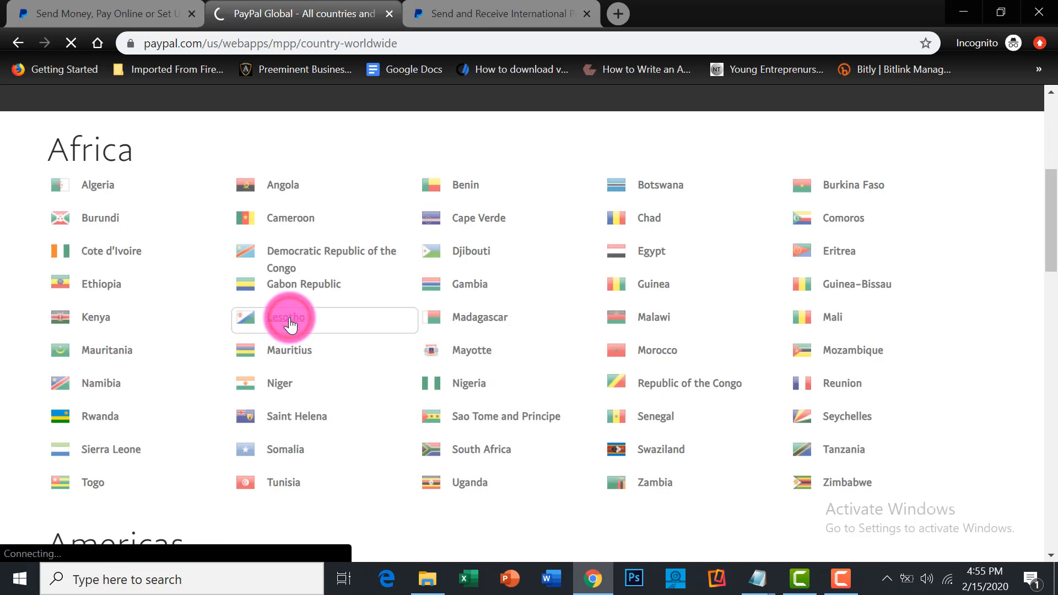
{"action": "left_click", "coordinate": [285, 318]}
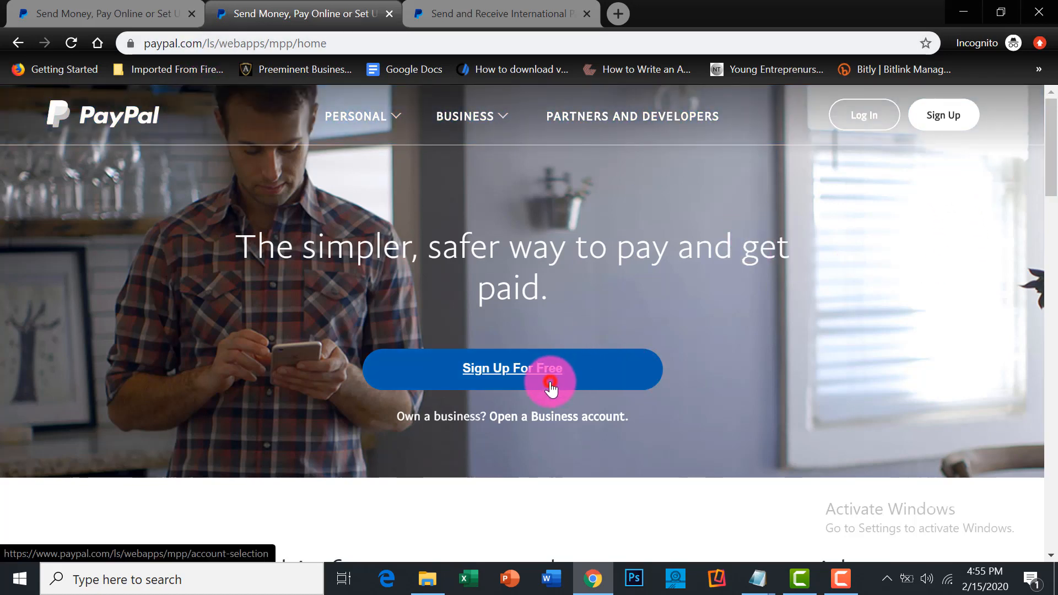
{"action": "left_click", "coordinate": [511, 368]}
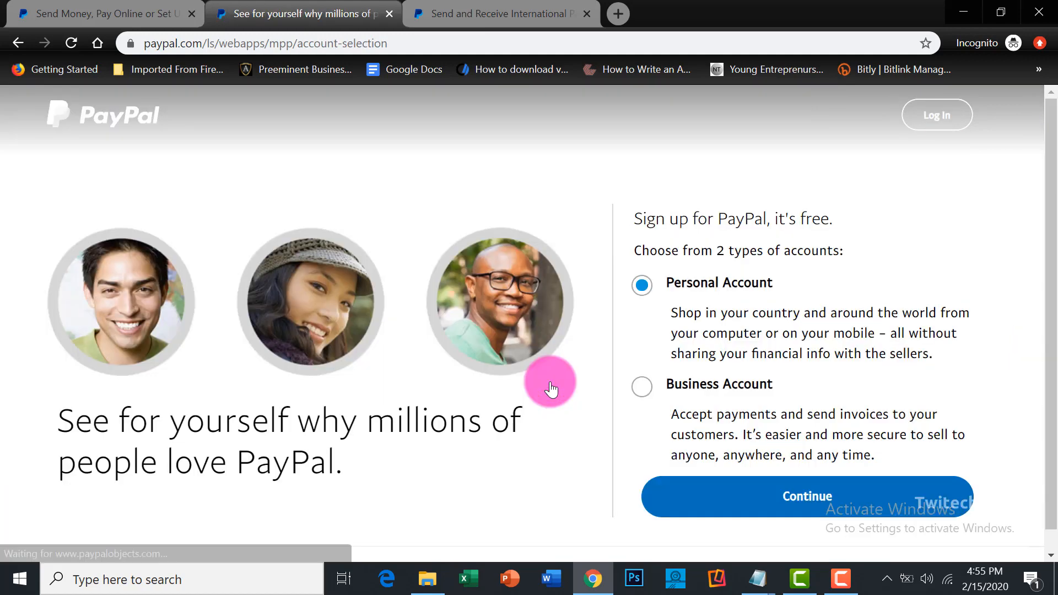
{"action": "mouse_move", "coordinate": [754, 422]}
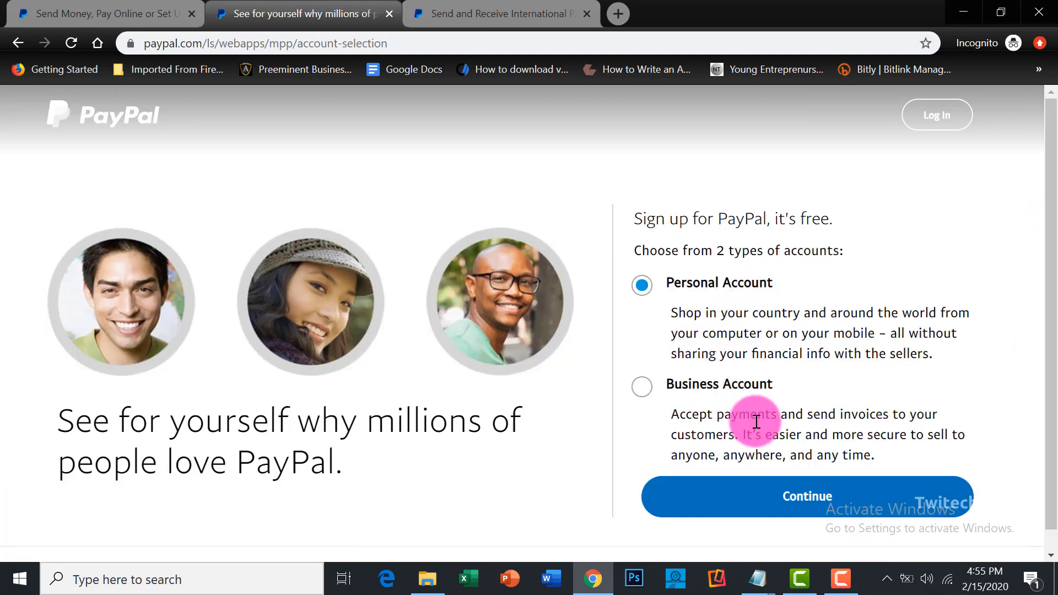
{"action": "scroll", "scroll_direction": "down", "scroll_amount": 3}
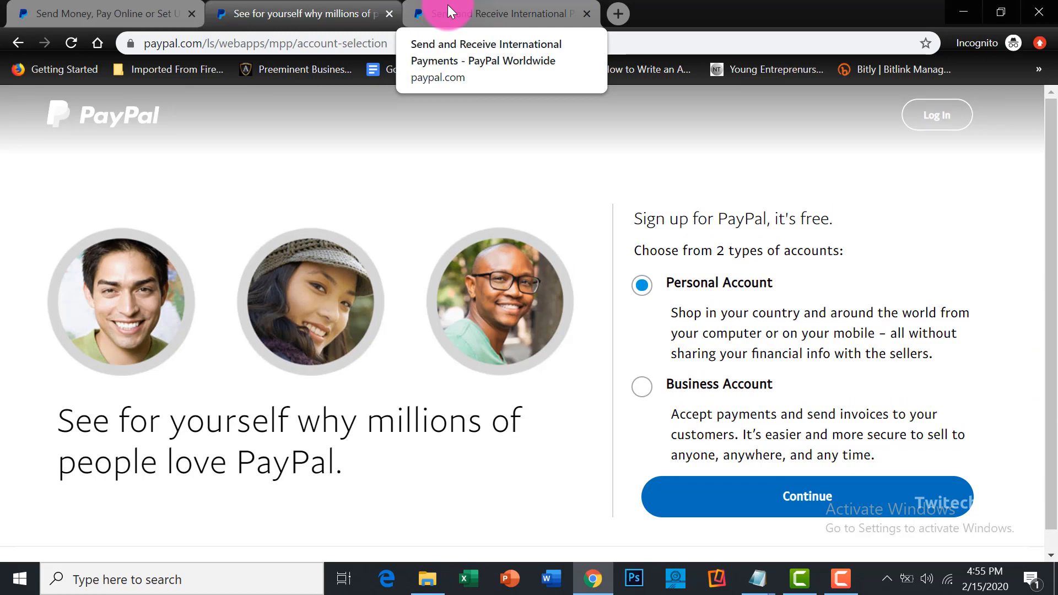
{"action": "left_click", "coordinate": [499, 13]}
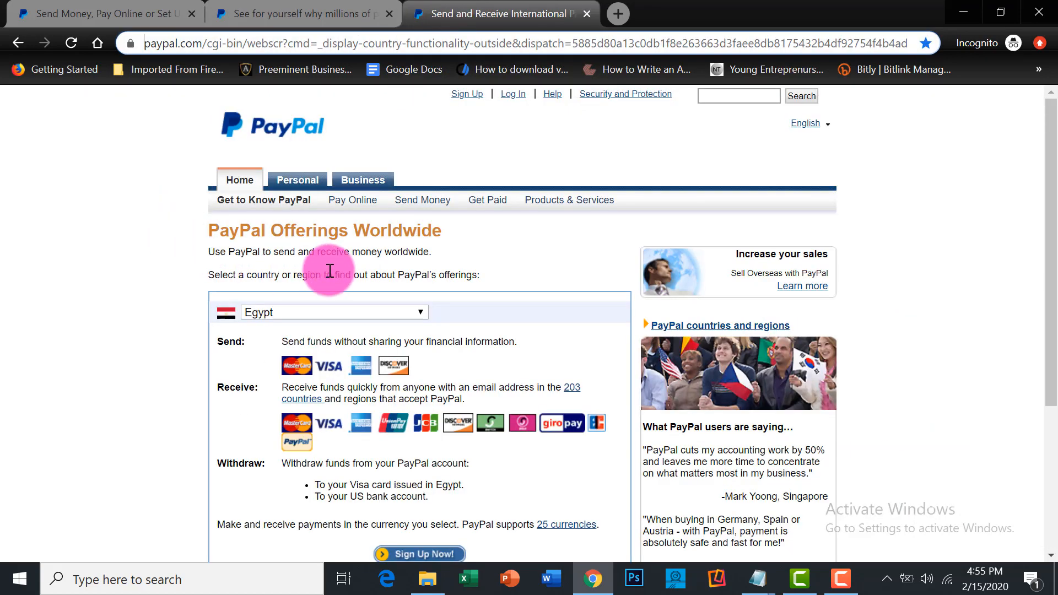
{"action": "mouse_move", "coordinate": [381, 165]}
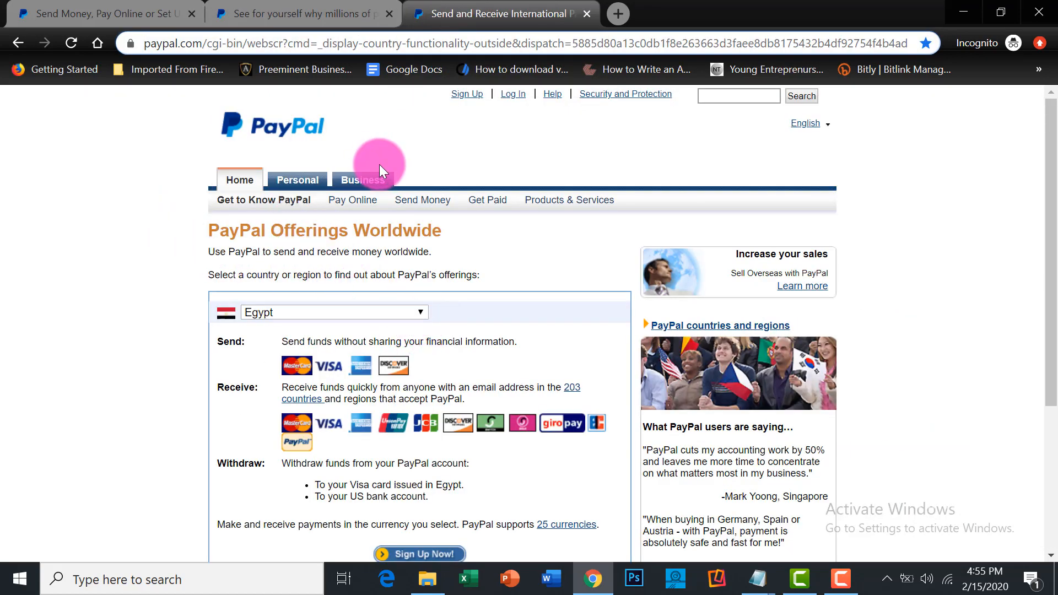
{"action": "mouse_move", "coordinate": [449, 130]}
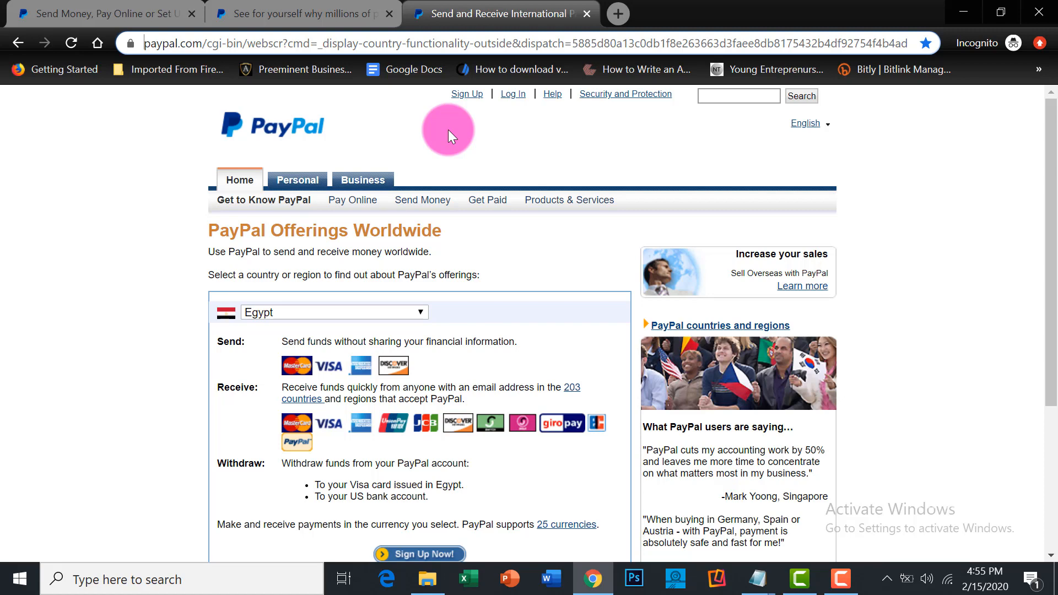
{"action": "mouse_move", "coordinate": [401, 246]}
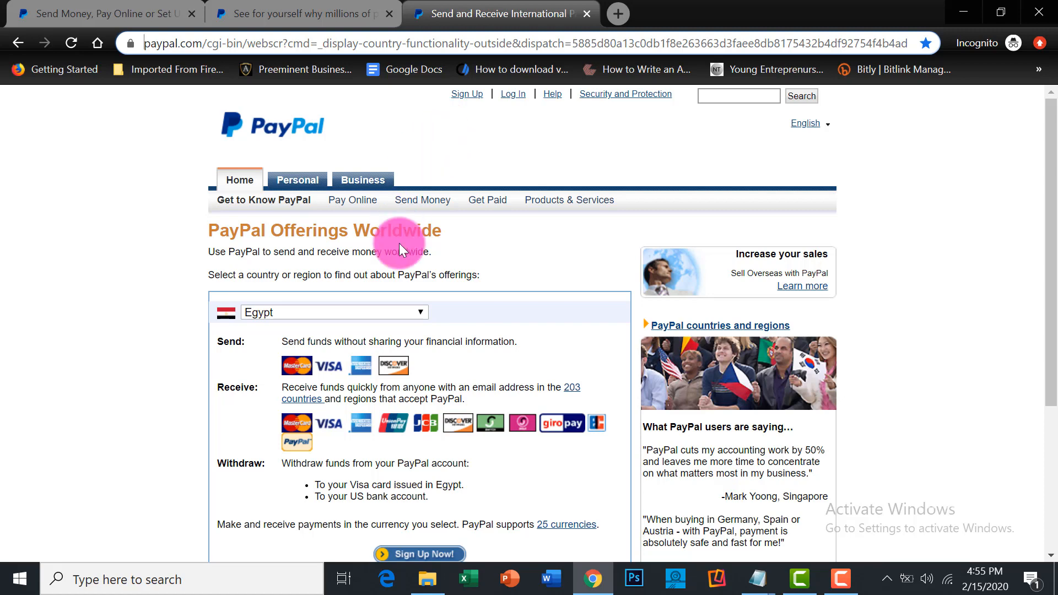
{"action": "left_click", "coordinate": [333, 312]}
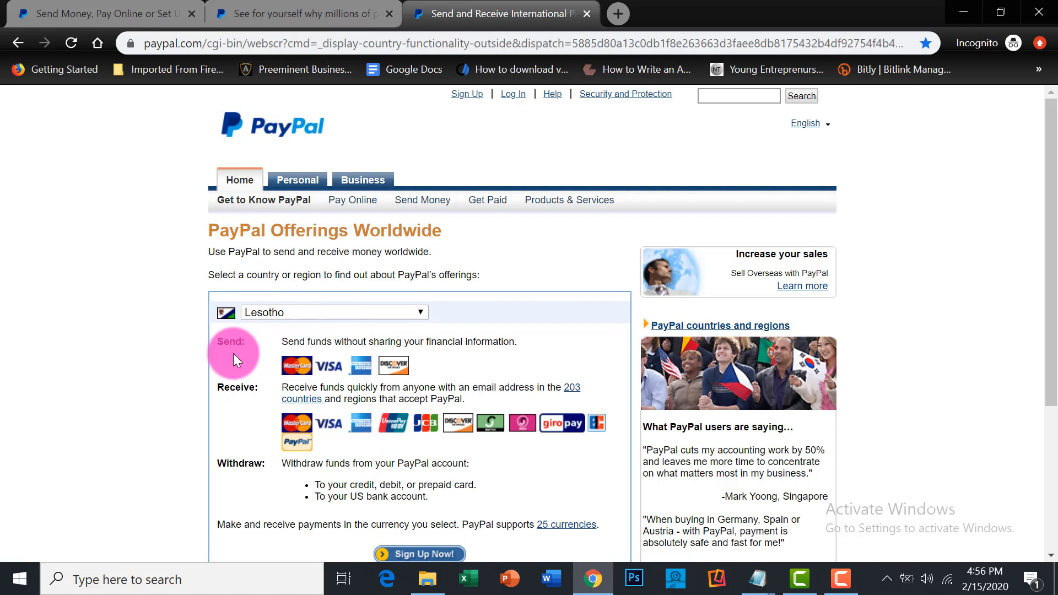
{"action": "mouse_move", "coordinate": [258, 464]}
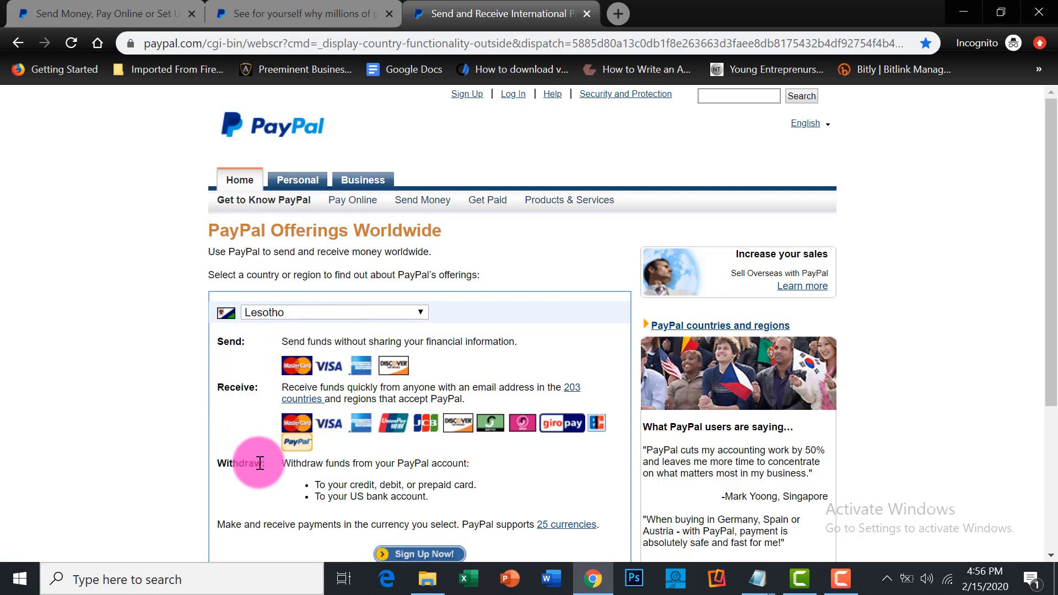
{"action": "mouse_move", "coordinate": [455, 486]}
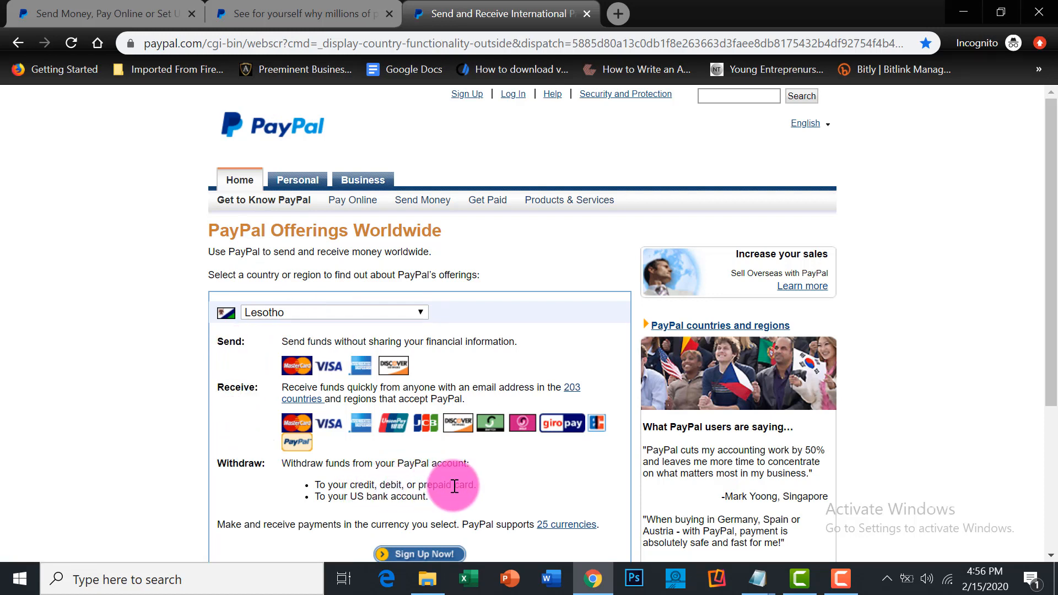
{"action": "mouse_move", "coordinate": [340, 509]}
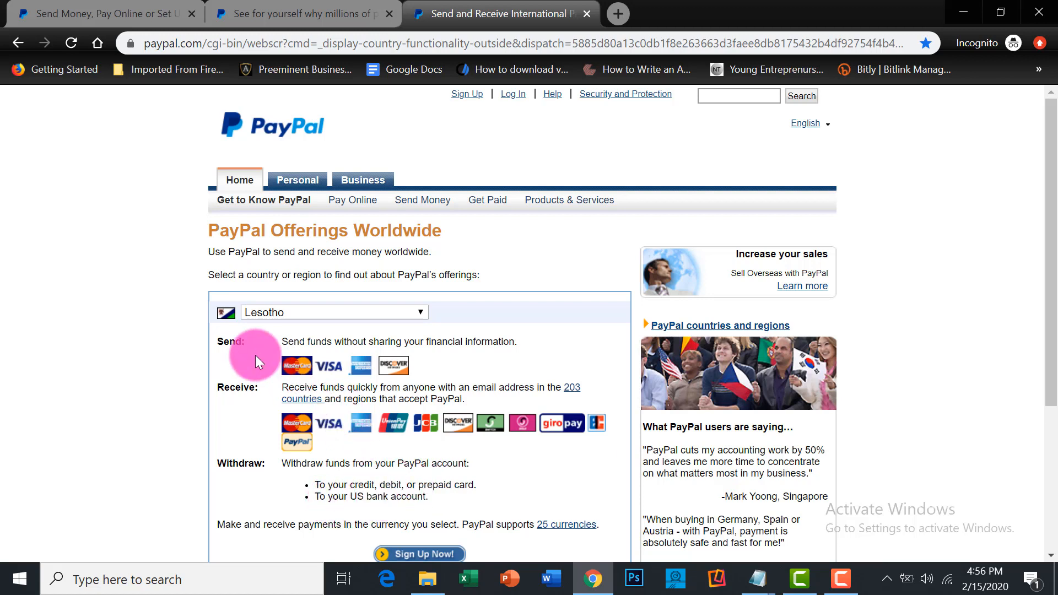
{"action": "mouse_move", "coordinate": [312, 406]}
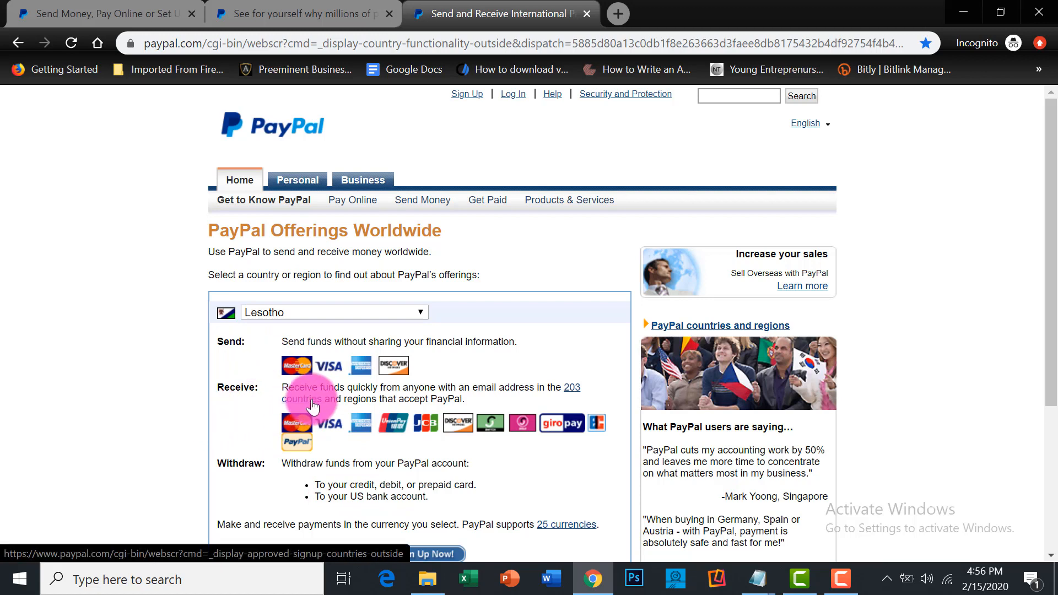
{"action": "mouse_move", "coordinate": [365, 410]}
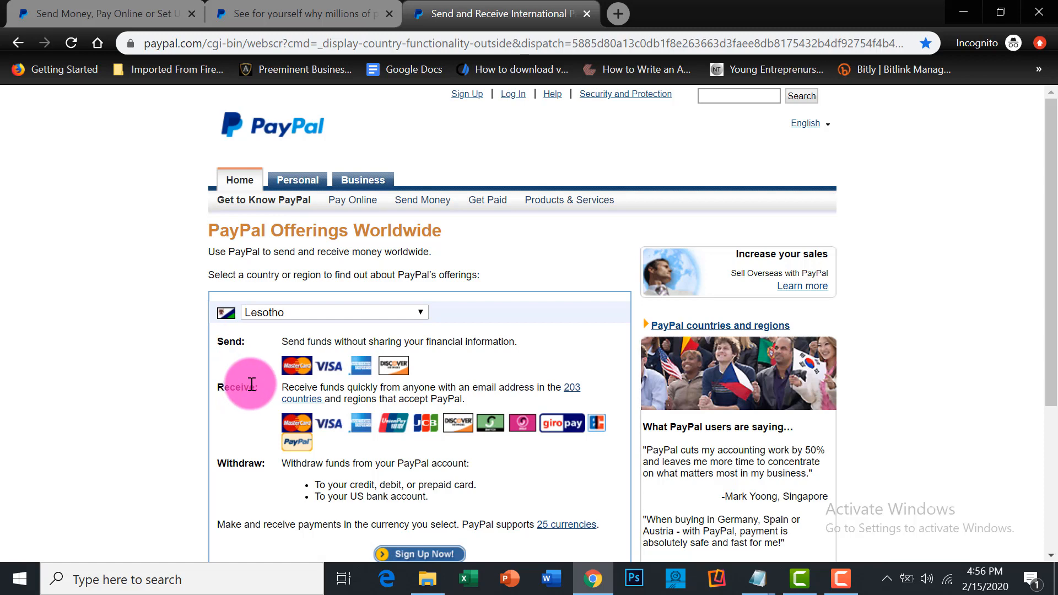
{"action": "left_click", "coordinate": [333, 312]}
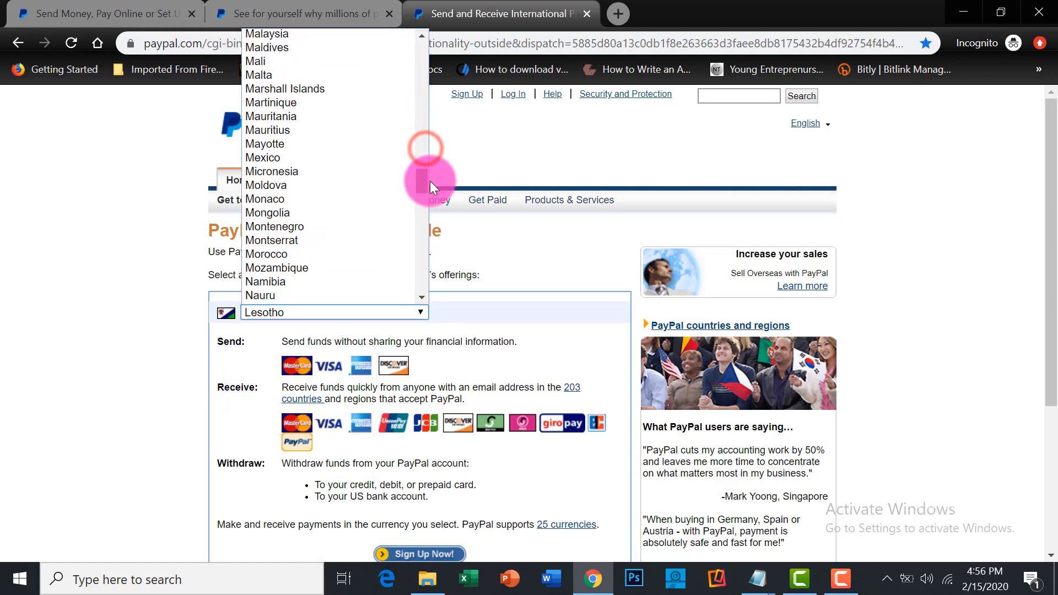
{"action": "mouse_move", "coordinate": [267, 130]}
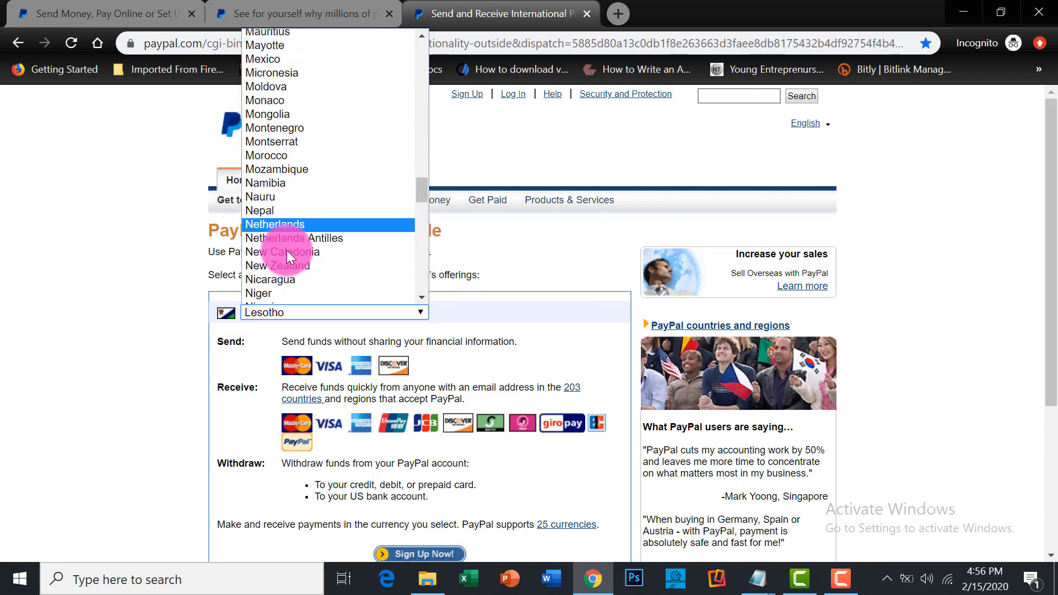
{"action": "mouse_move", "coordinate": [419, 189]}
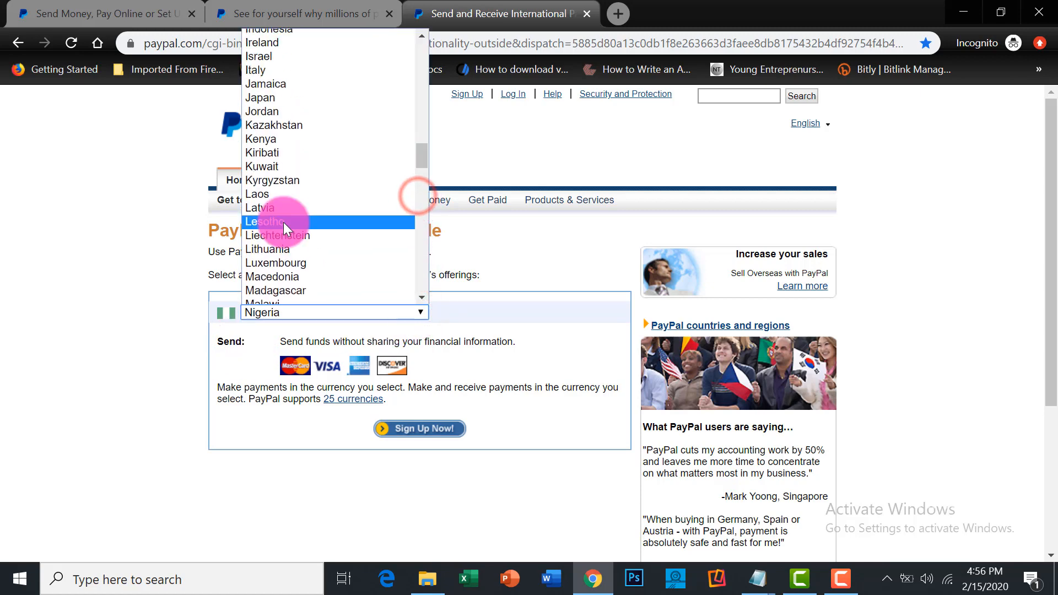
{"action": "left_click", "coordinate": [263, 222]}
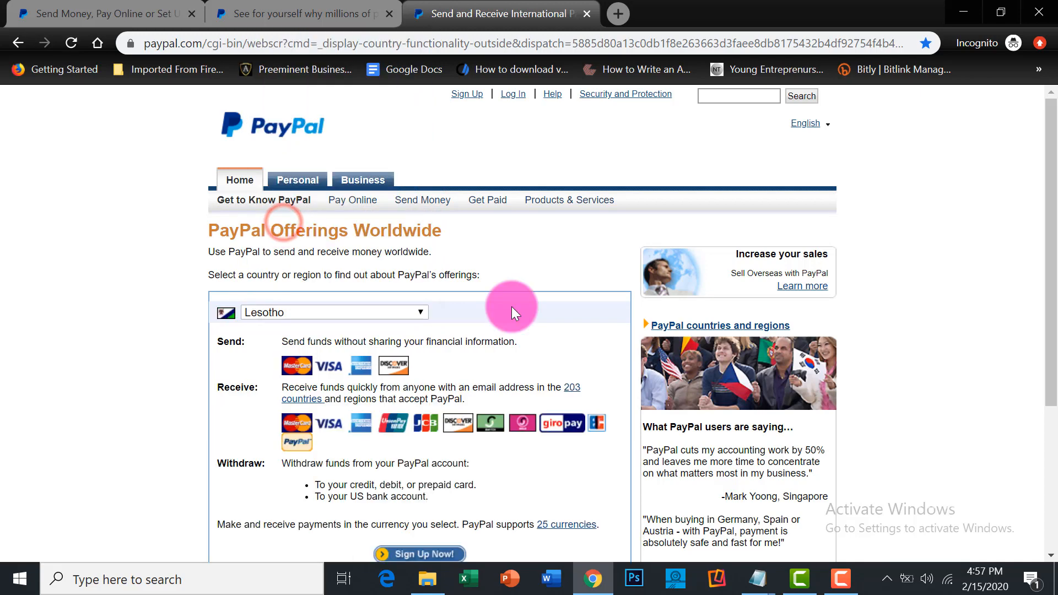
{"action": "mouse_move", "coordinate": [493, 309]}
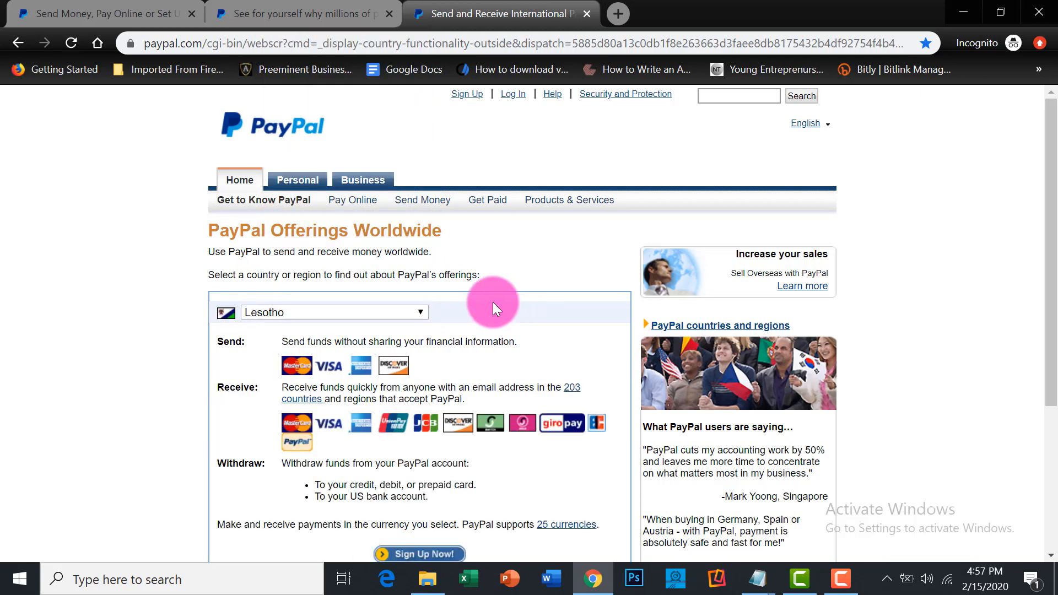
{"action": "mouse_move", "coordinate": [426, 357]}
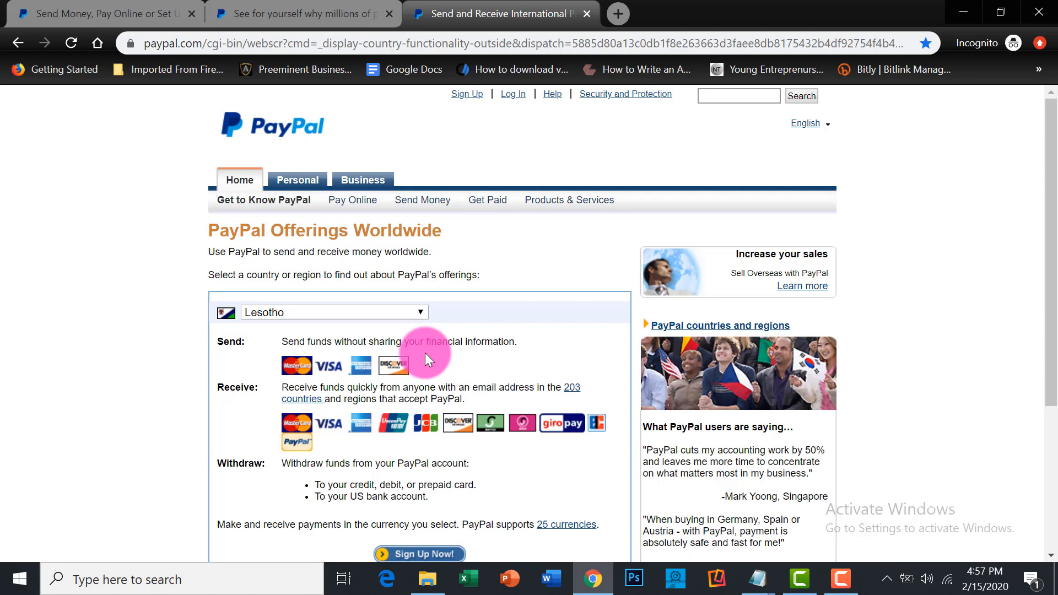
{"action": "mouse_move", "coordinate": [305, 13]}
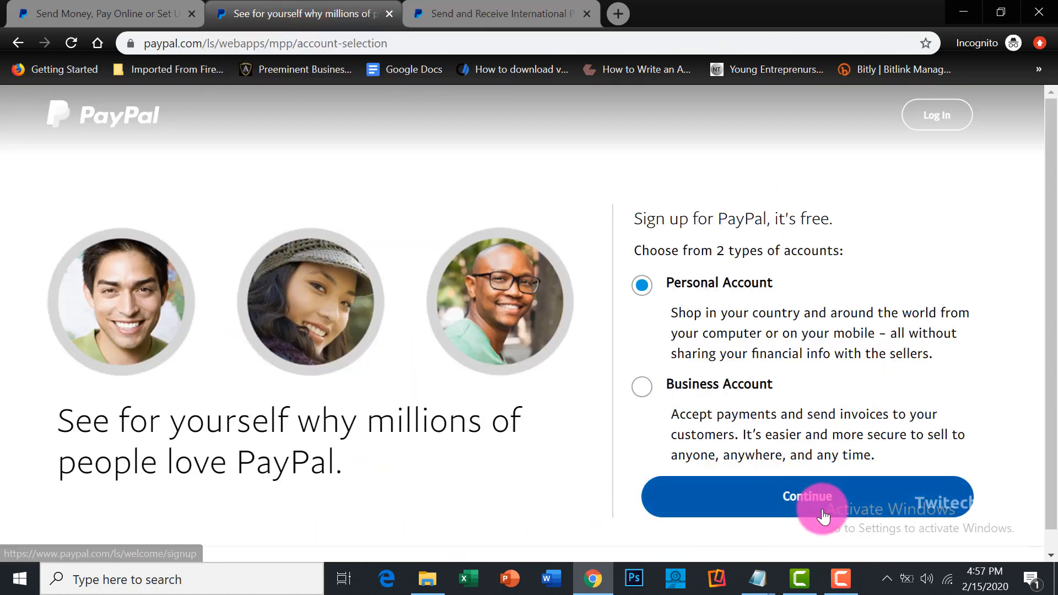
Continue sign-up with a Personal Account, return to the country offerings tab, and switch windows.
{"action": "left_click", "coordinate": [805, 497]}
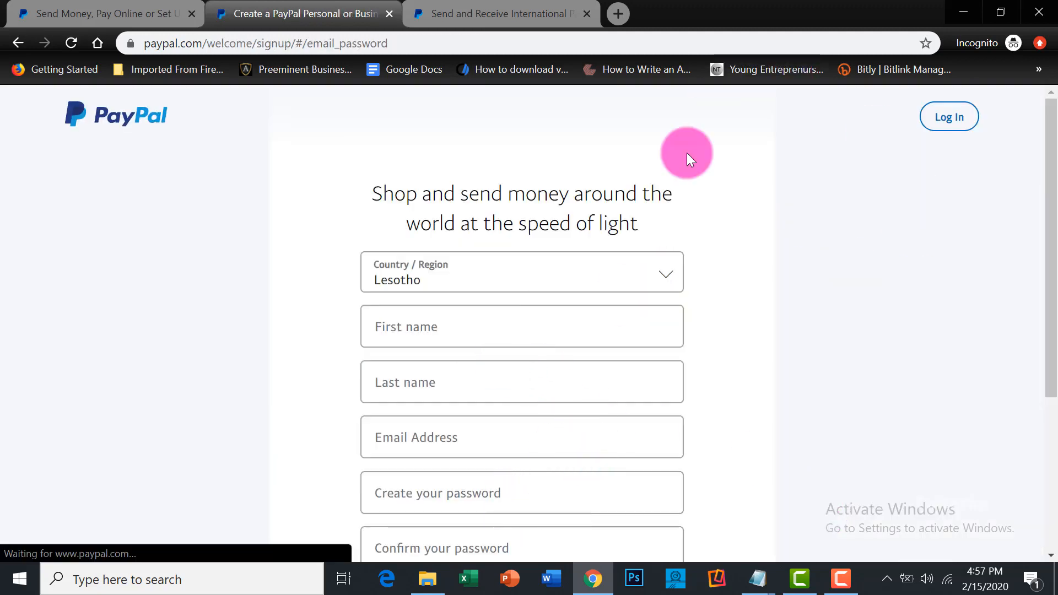
{"action": "left_click", "coordinate": [503, 13]}
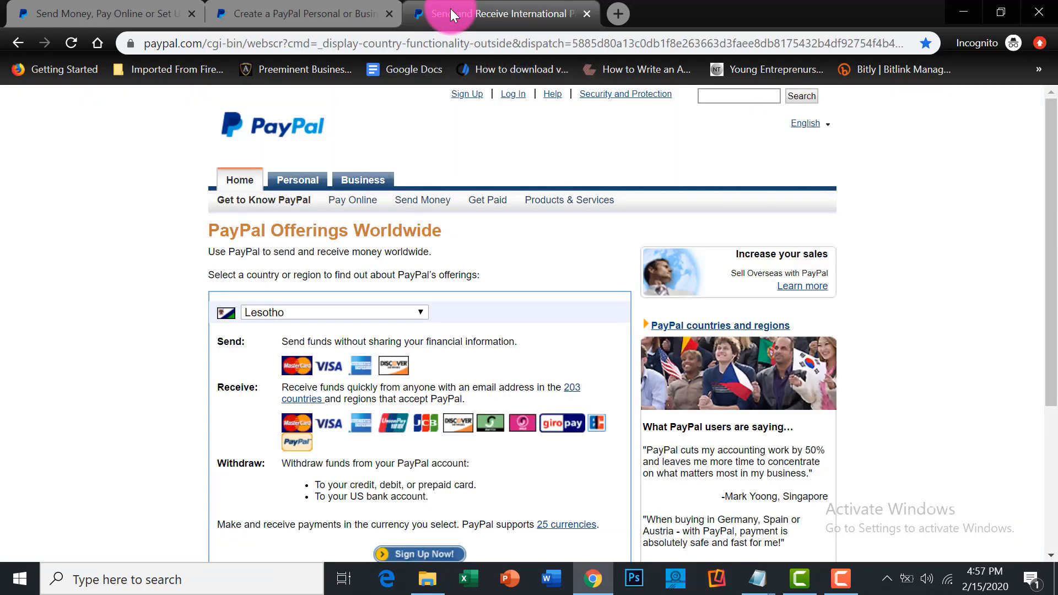
{"action": "key", "text": "alt+tab"}
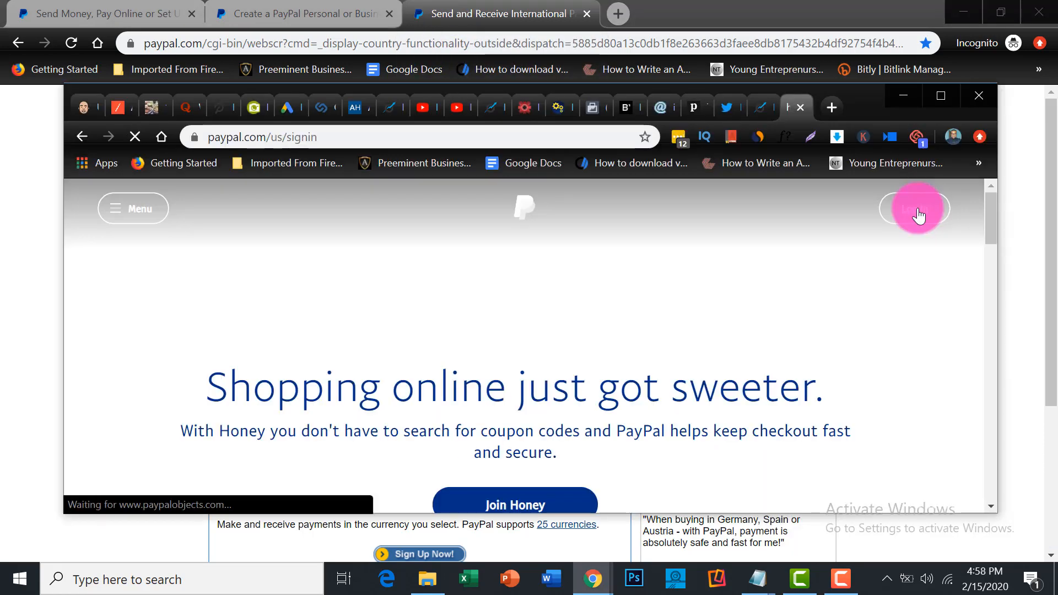
Log in with the saved password and review the Summary showing a $28.38 balance and recent activity.
{"action": "left_click", "coordinate": [915, 208]}
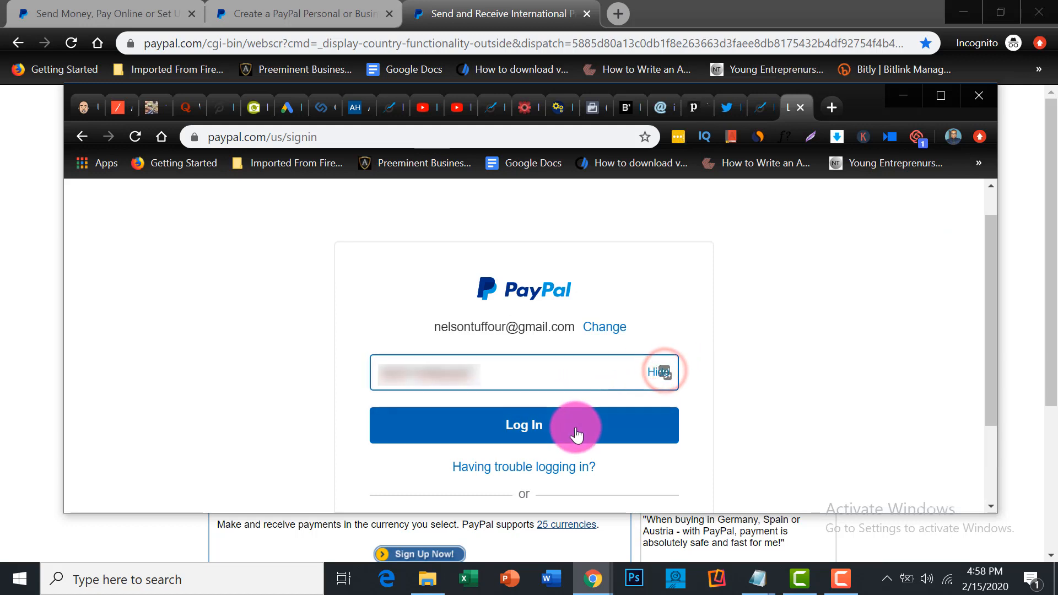
{"action": "left_click", "coordinate": [523, 426]}
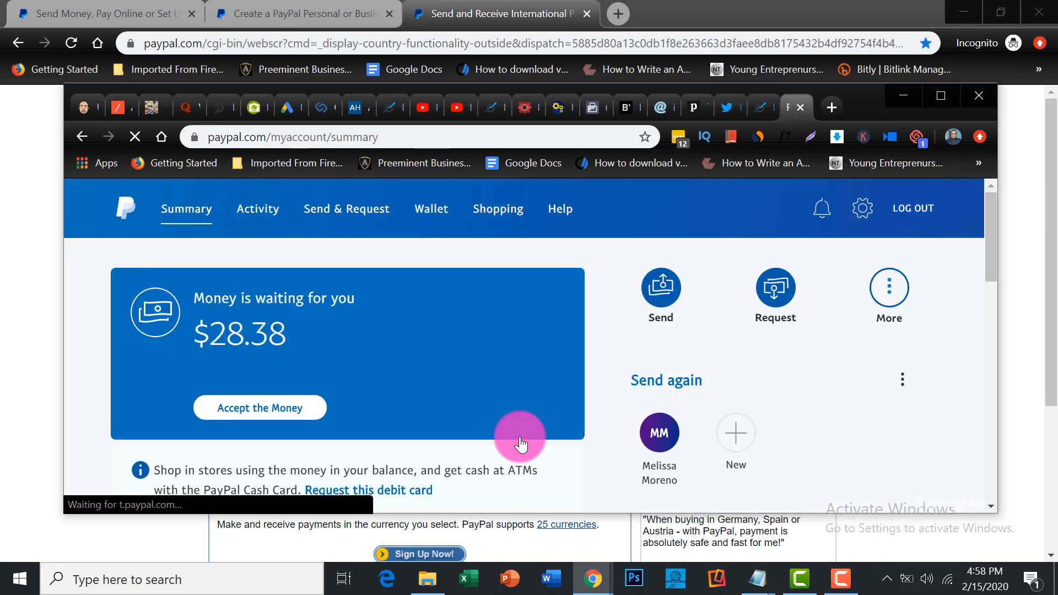
{"action": "scroll", "scroll_direction": "down", "scroll_amount": 3}
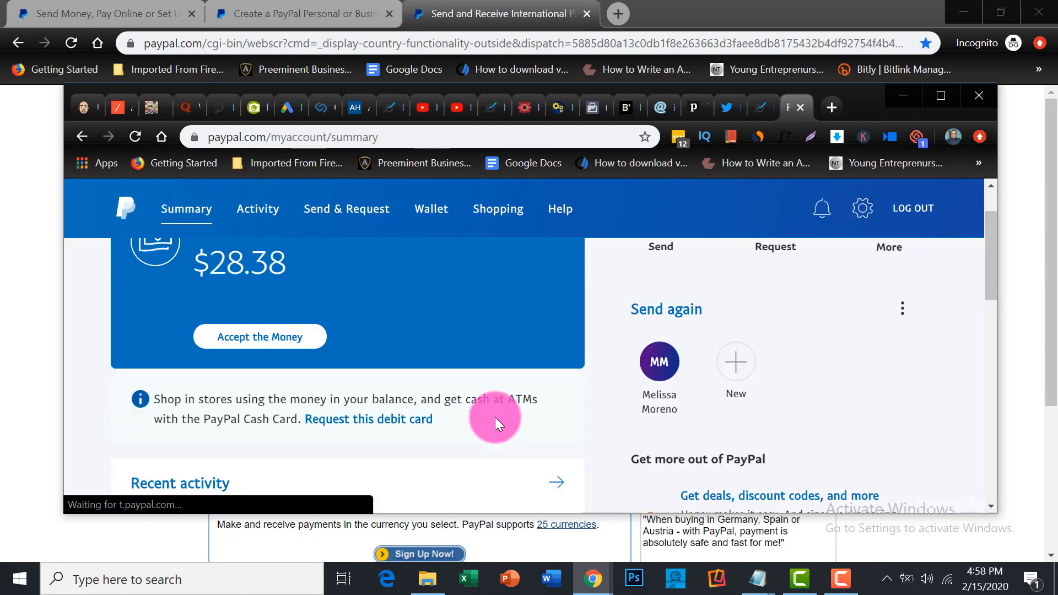
{"action": "scroll", "scroll_direction": "down", "scroll_amount": 3}
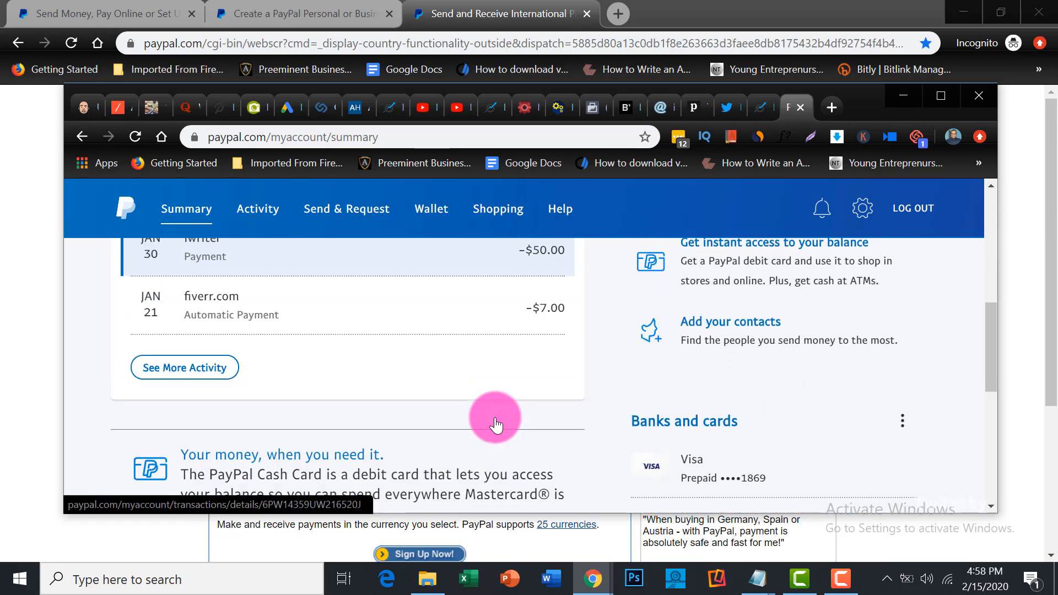